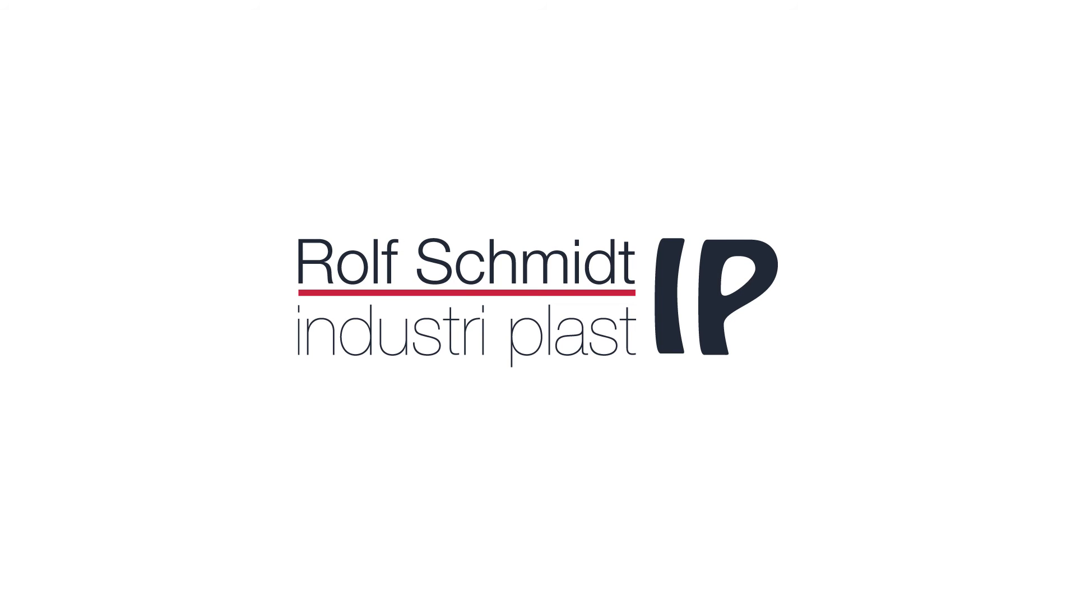
pyautogui.write('rsip')
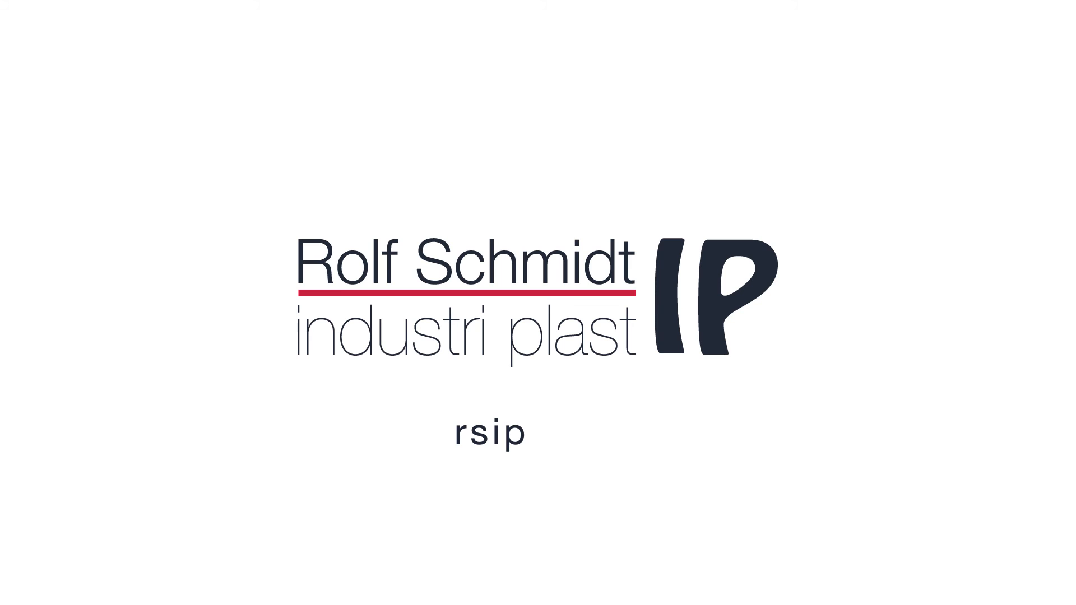